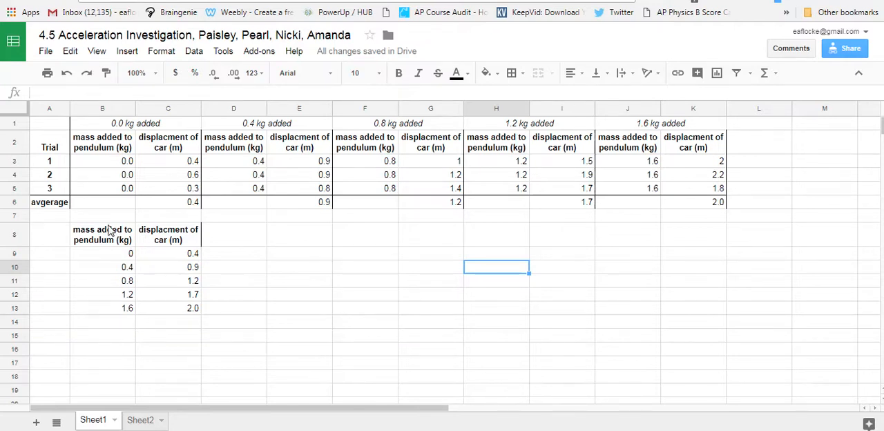
Select the mass-added and average displacement summary table B8:C13.
{"action": "left_click_drag", "start_coordinate": [102, 229], "coordinate": [192, 308]}
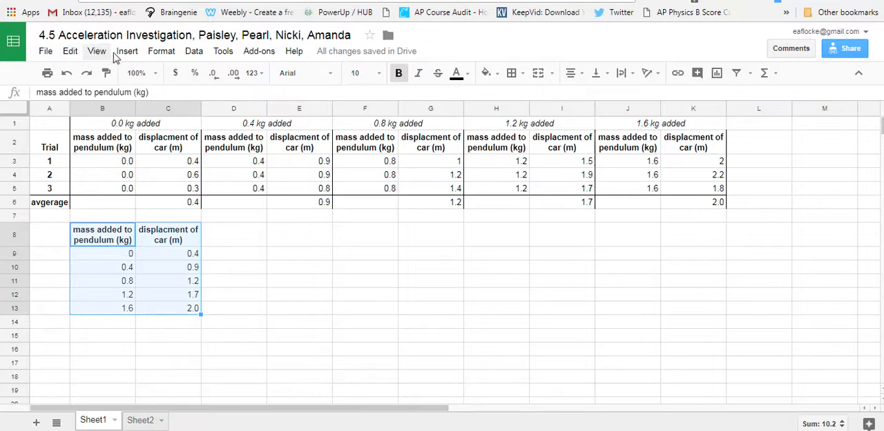
Insert a chart from the selected data and change its type to Scatter chart.
{"action": "left_click", "coordinate": [126, 51]}
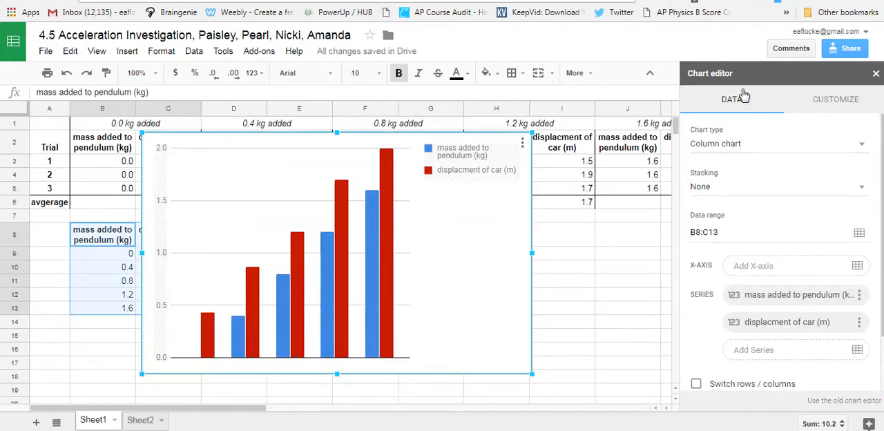
{"action": "left_click", "coordinate": [778, 143]}
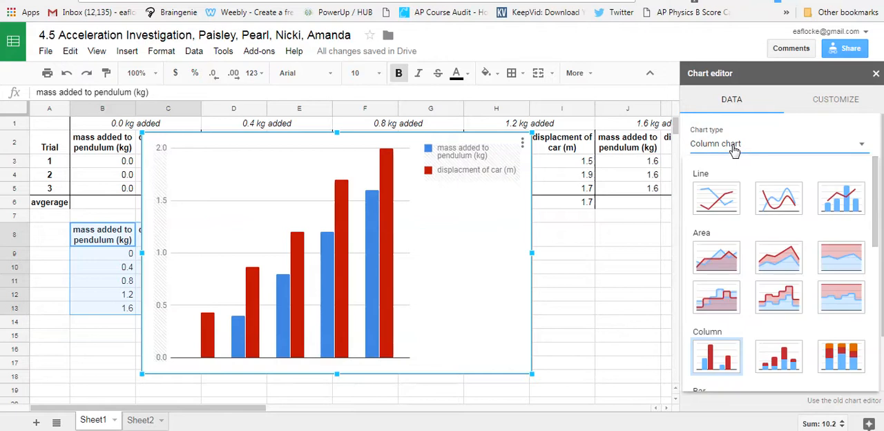
{"action": "scroll", "scroll_direction": "down", "scroll_amount": 3}
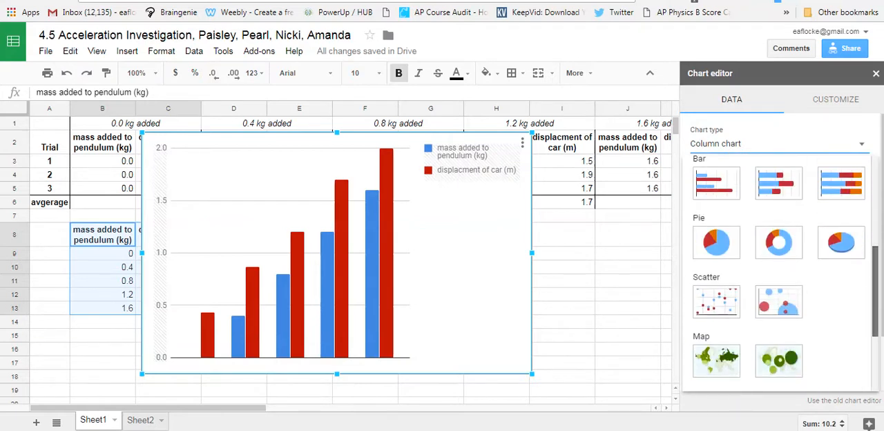
{"action": "left_click", "coordinate": [716, 302]}
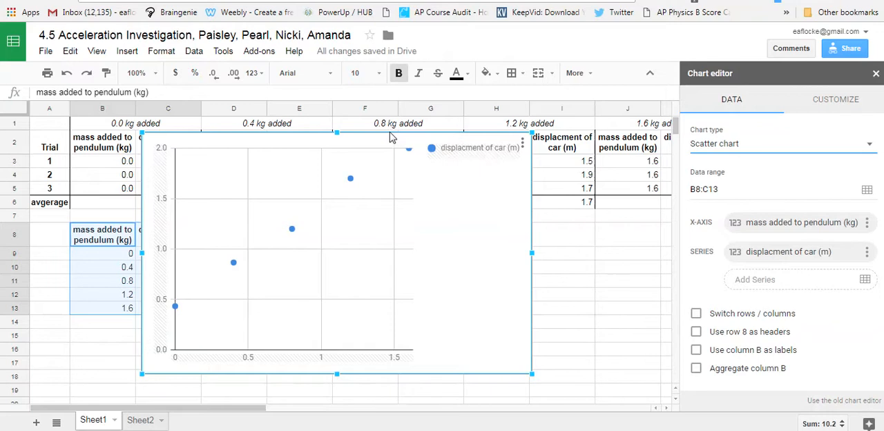
Use column B (added mass) as the chart labels.
{"action": "left_click", "coordinate": [696, 349]}
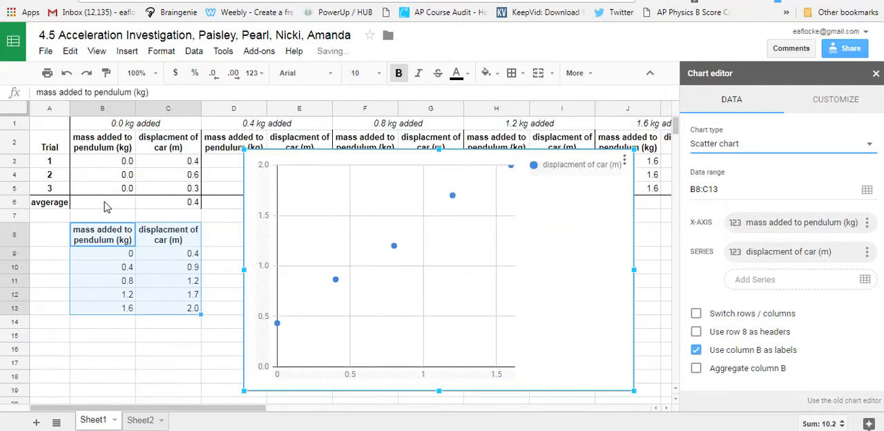
{"action": "mouse_move", "coordinate": [107, 244]}
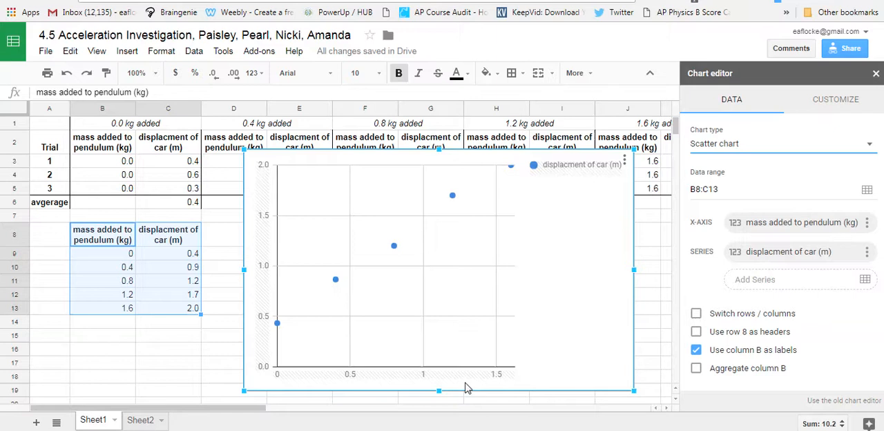
{"action": "mouse_move", "coordinate": [307, 362]}
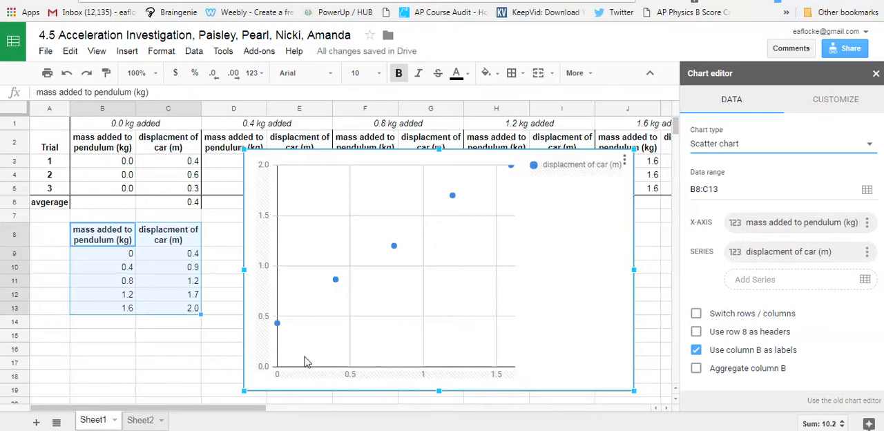
{"action": "mouse_move", "coordinate": [331, 405]}
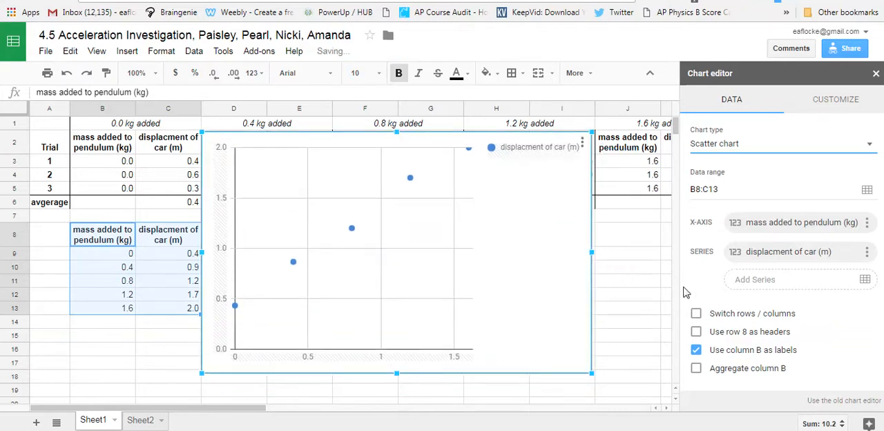
{"action": "left_click", "coordinate": [835, 99]}
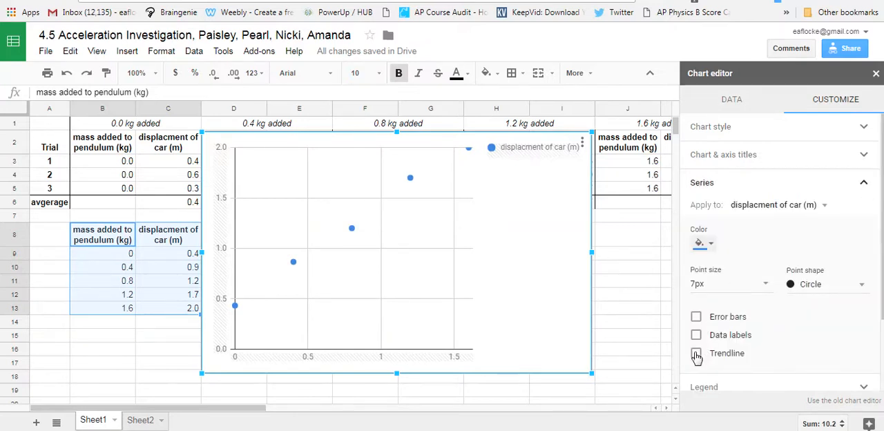
Tick Trendline for the displacement series and keep its type Linear after briefly trying polynomial.
{"action": "left_click", "coordinate": [696, 353]}
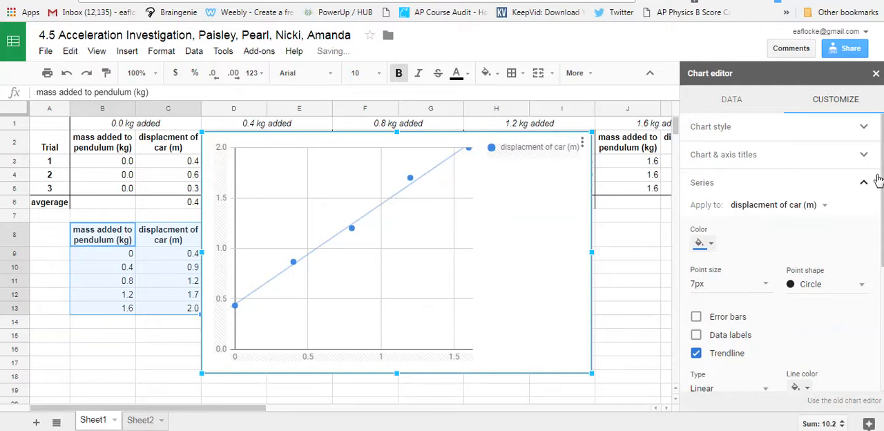
{"action": "scroll", "scroll_direction": "down", "scroll_amount": 3}
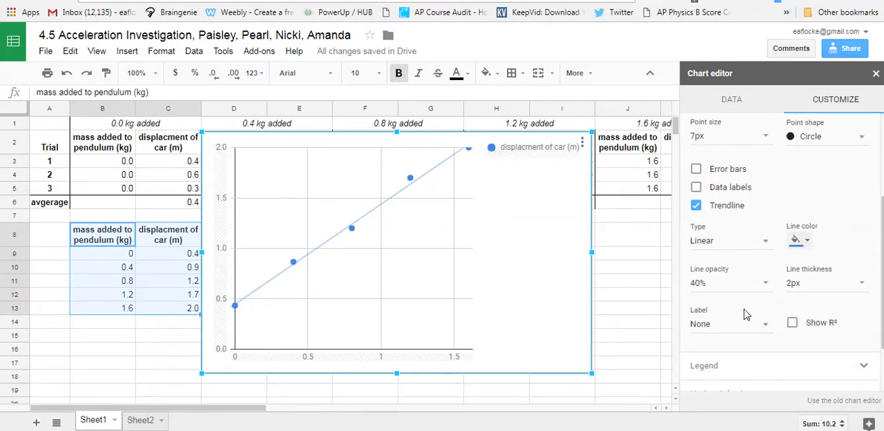
{"action": "left_click", "coordinate": [730, 241]}
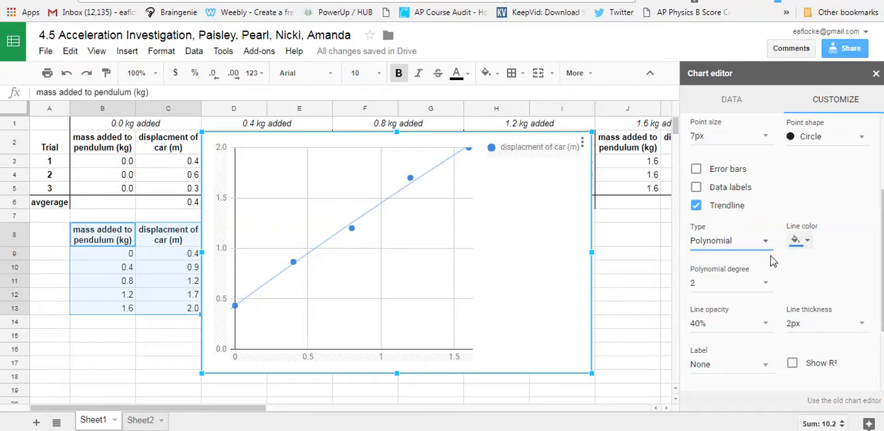
{"action": "left_click", "coordinate": [728, 241]}
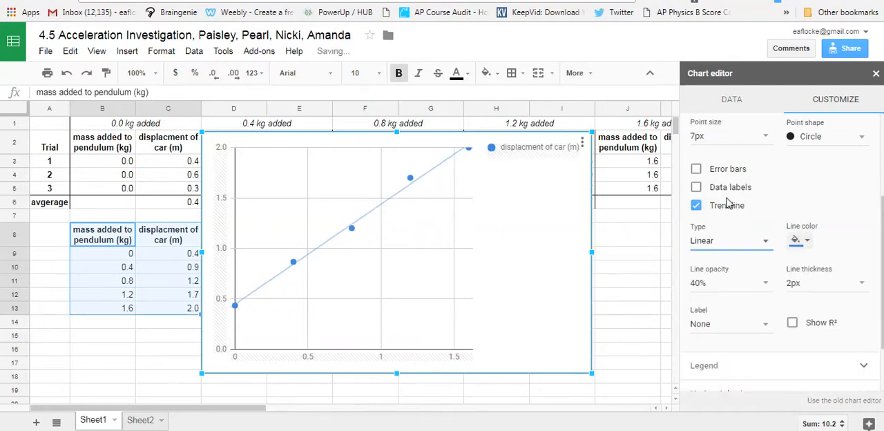
{"action": "mouse_move", "coordinate": [342, 166]}
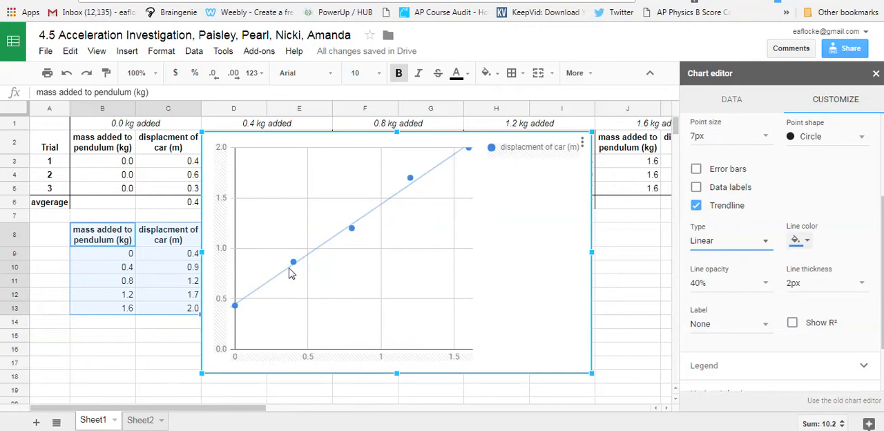
{"action": "mouse_move", "coordinate": [511, 271]}
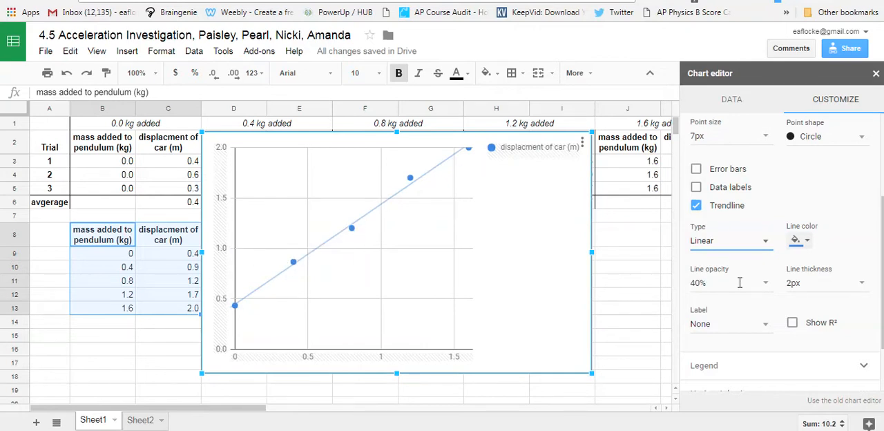
Set the trendline label to Use Equation, showing 0.992*x + 0.447 in the legend.
{"action": "left_click", "coordinate": [730, 323]}
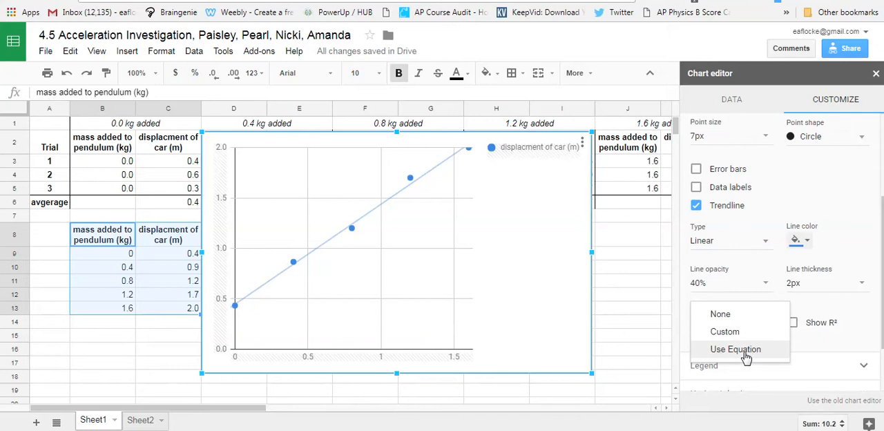
{"action": "left_click", "coordinate": [735, 349]}
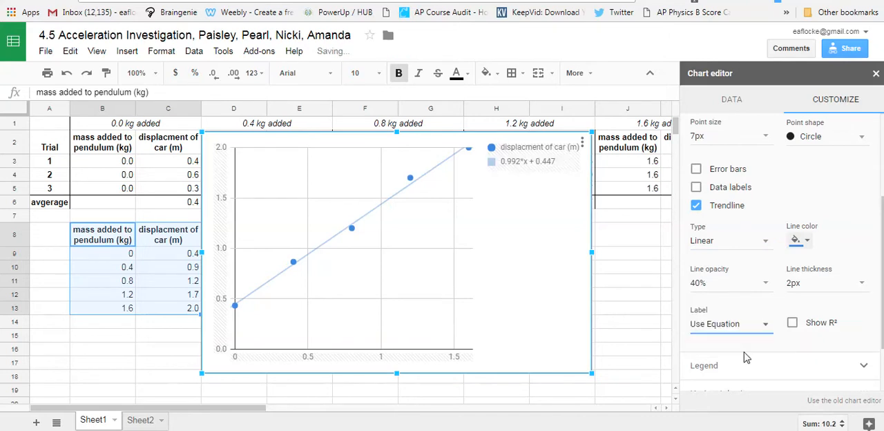
{"action": "mouse_move", "coordinate": [533, 190]}
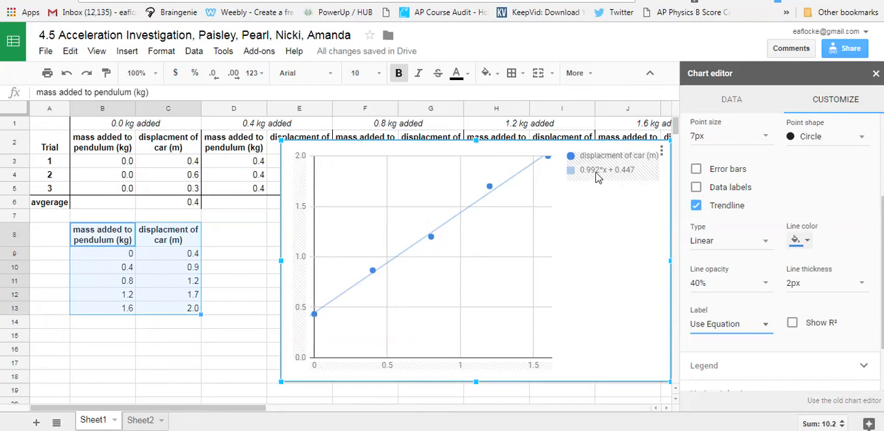
{"action": "mouse_move", "coordinate": [607, 186]}
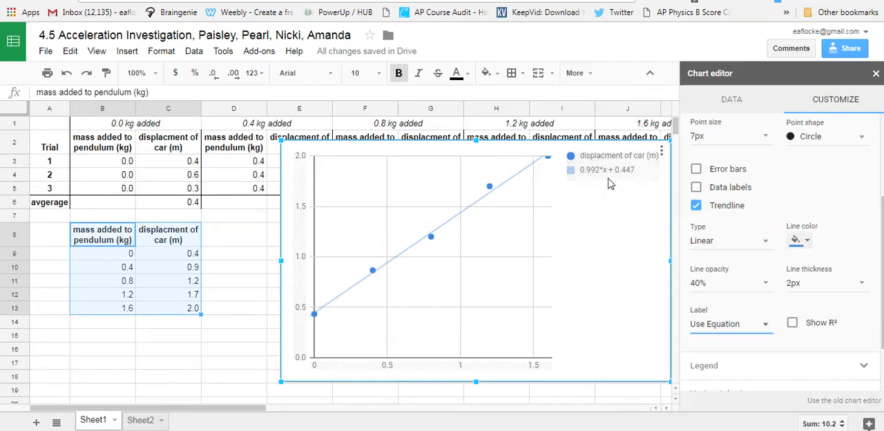
{"action": "mouse_move", "coordinate": [596, 180]}
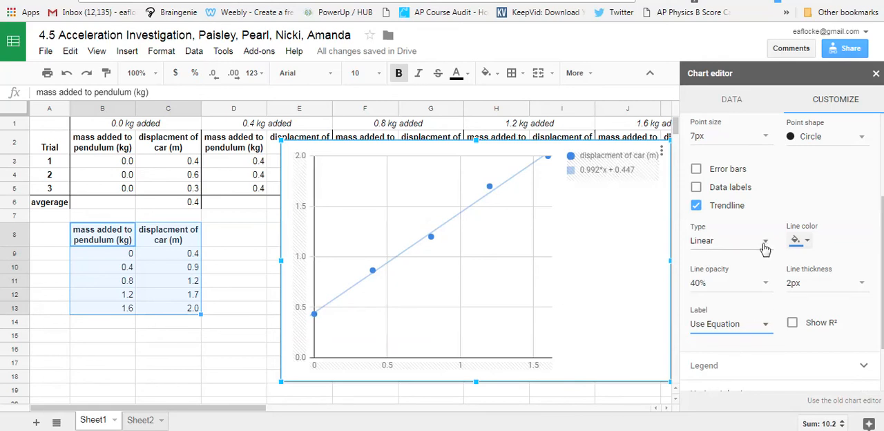
{"action": "left_click", "coordinate": [729, 240]}
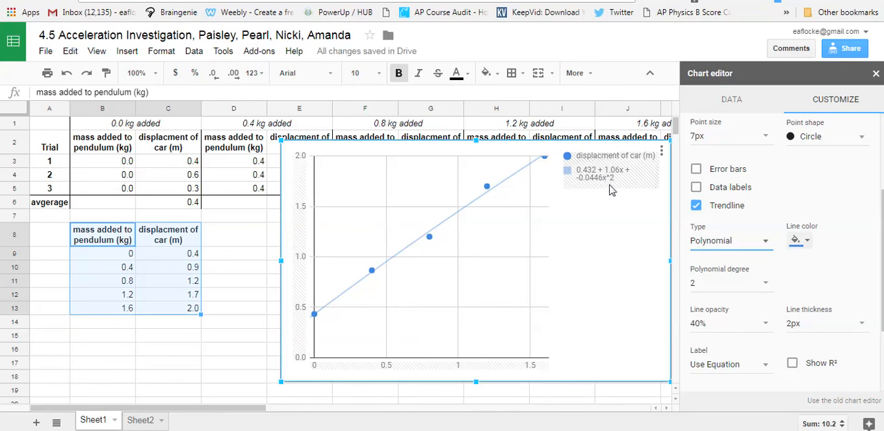
{"action": "left_click", "coordinate": [730, 240]}
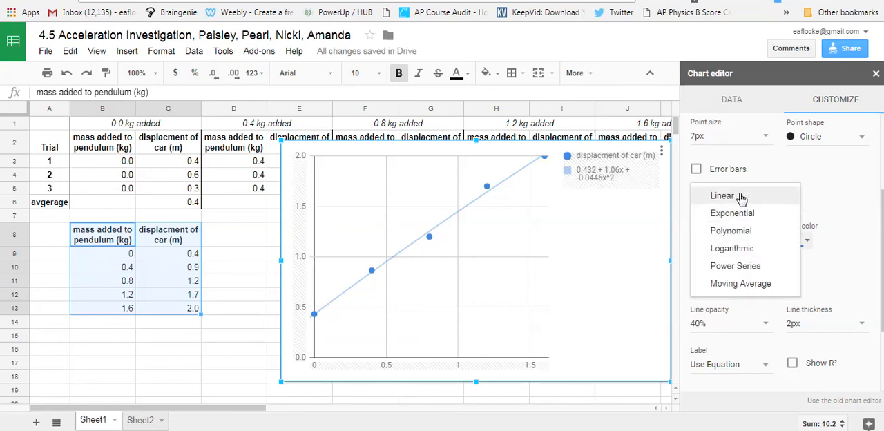
{"action": "left_click", "coordinate": [722, 196]}
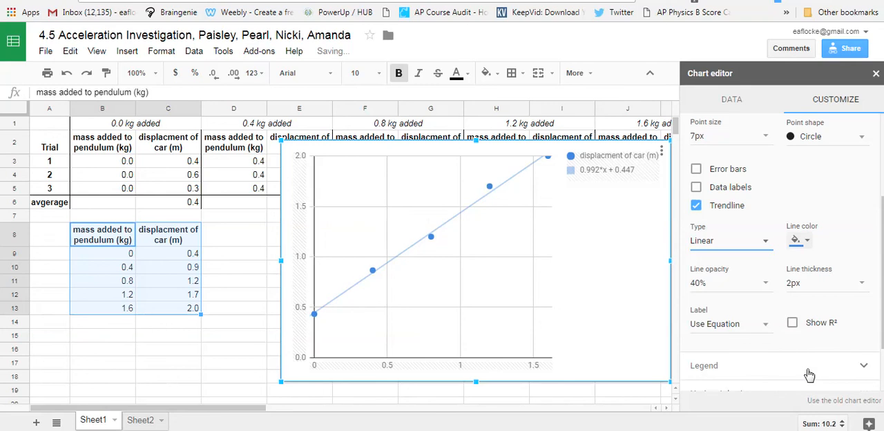